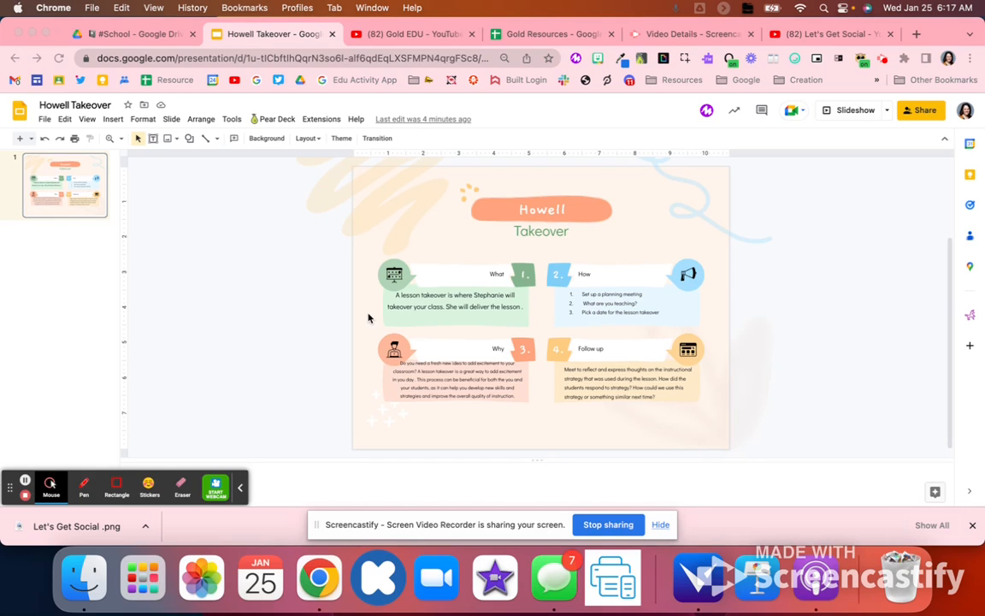
pyautogui.moveTo(373, 366)
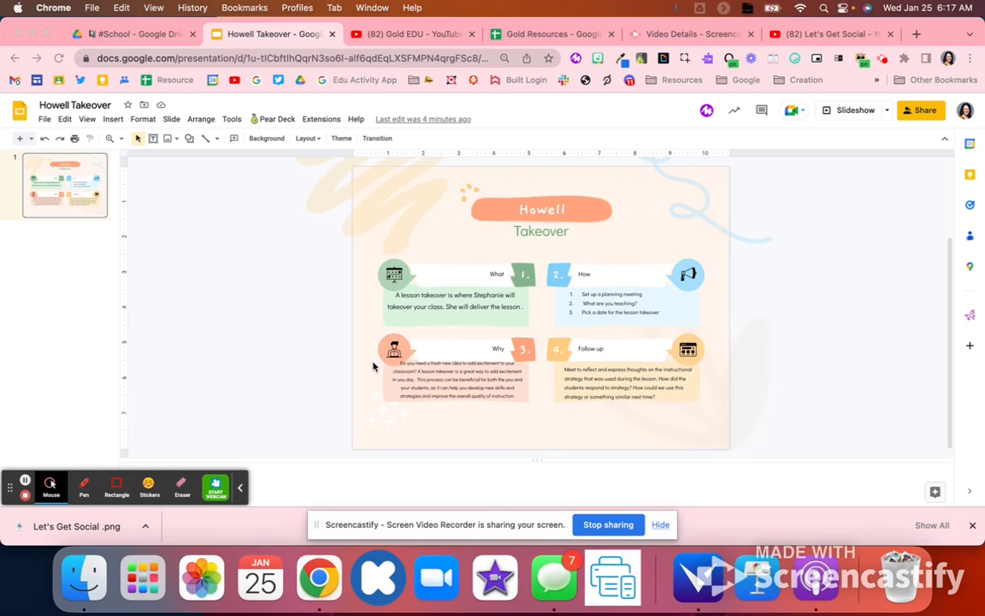
pyautogui.moveTo(410, 433)
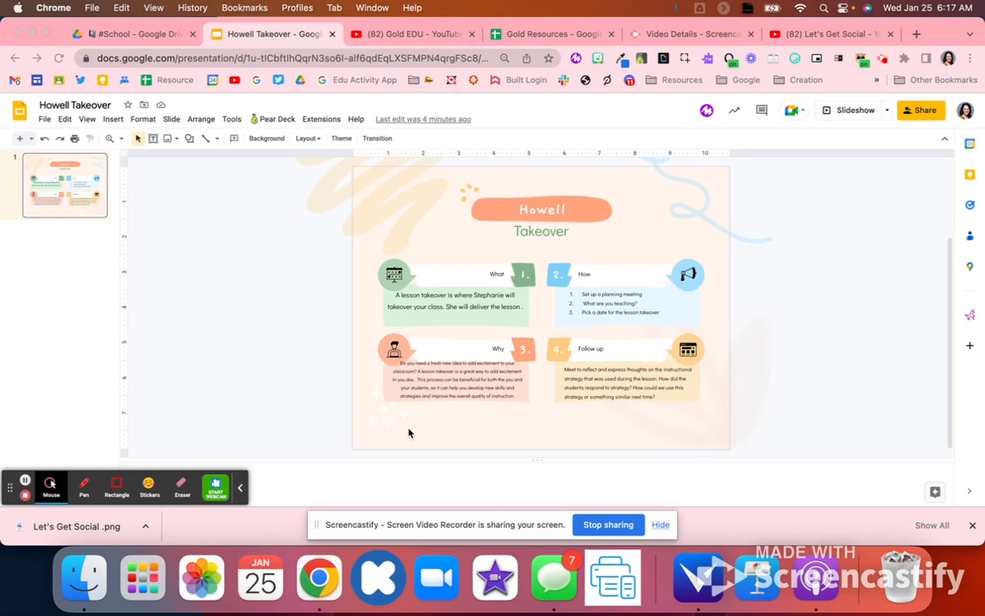
pyautogui.moveTo(410, 455)
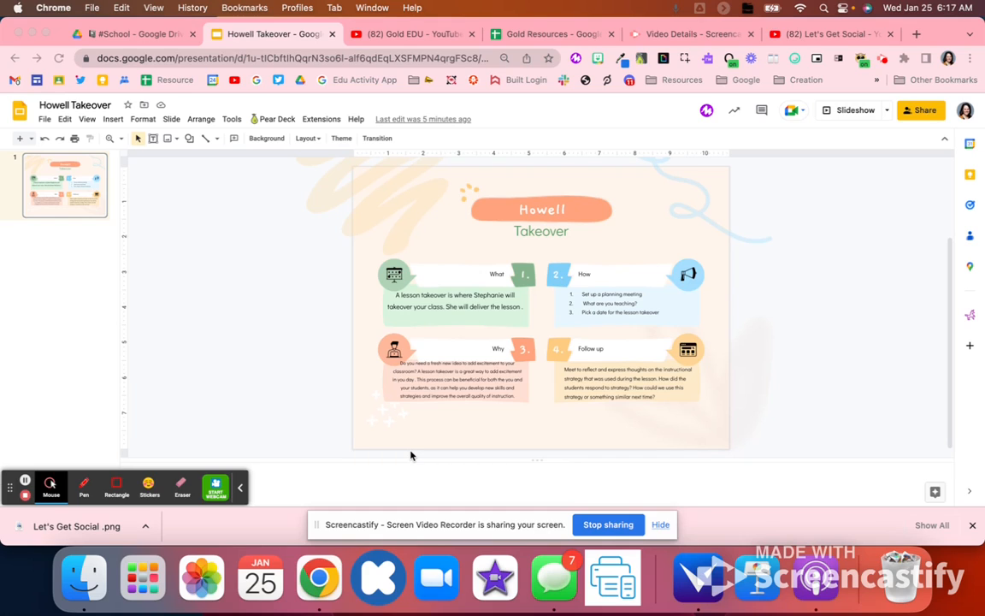
pyautogui.moveTo(479, 522)
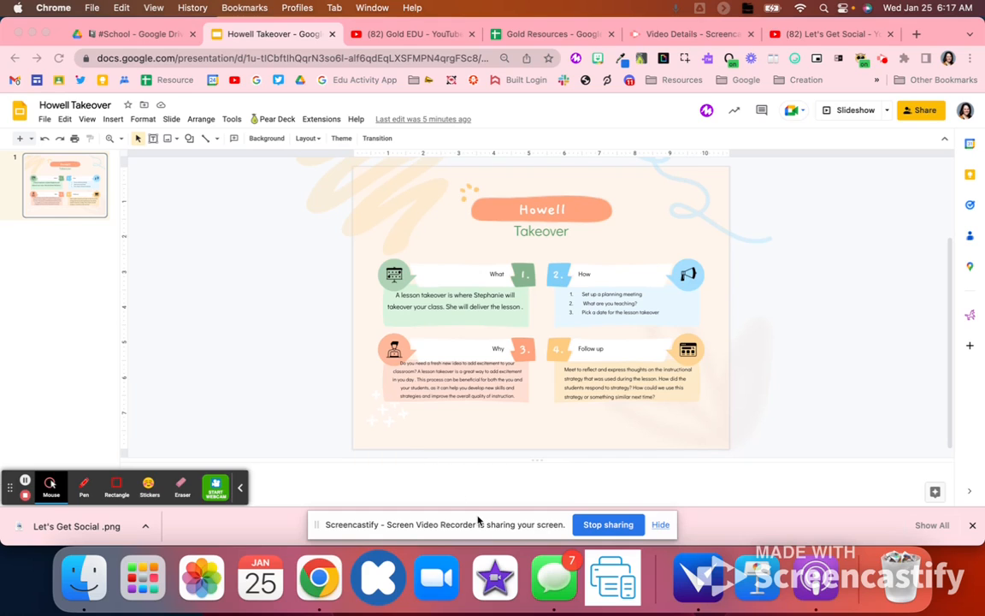
pyautogui.moveTo(544, 498)
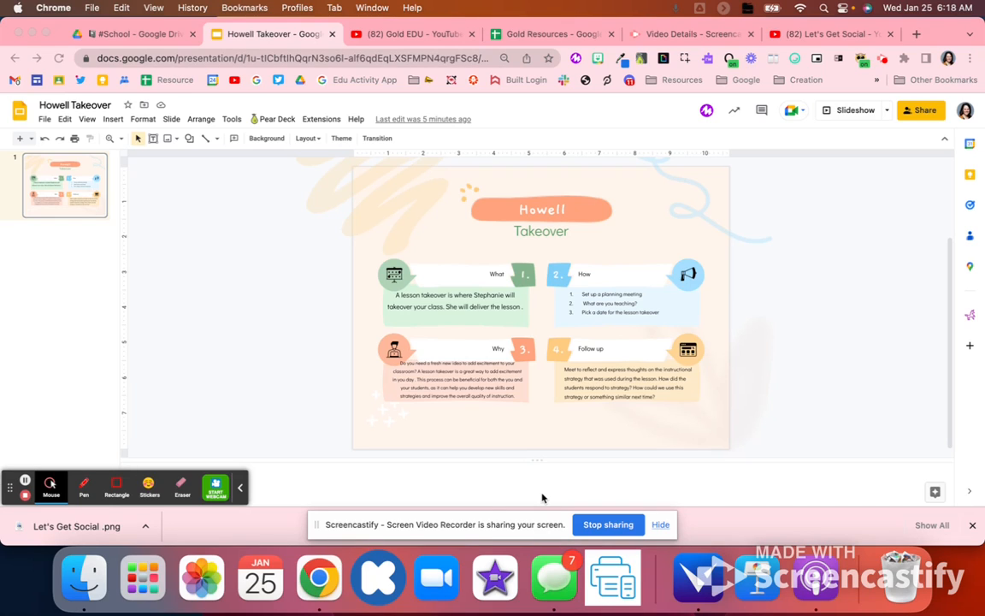
pyautogui.moveTo(551, 500)
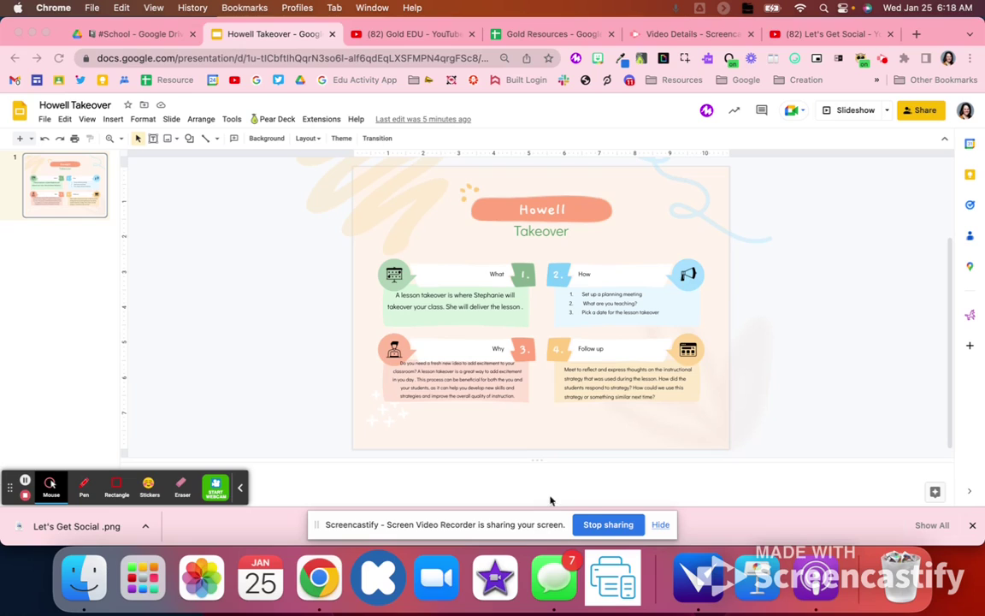